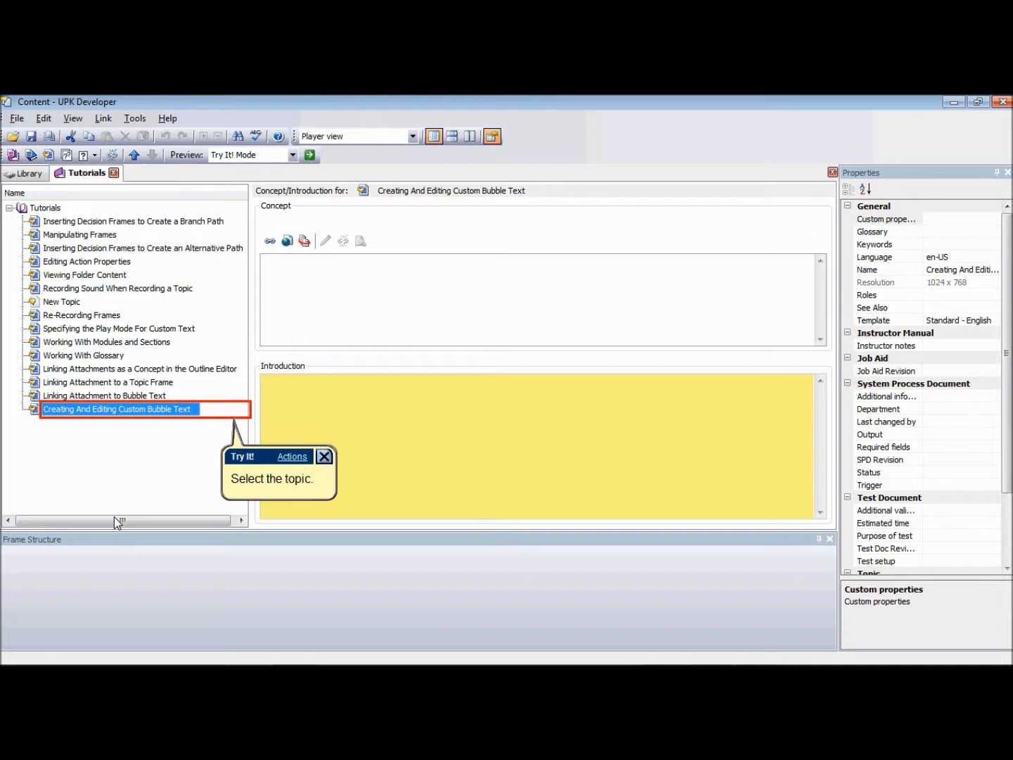
Open the 'Creating And Editing Custom Bubble Text' topic from the Tutorials list in the Topic Editor
double_click(117, 408)
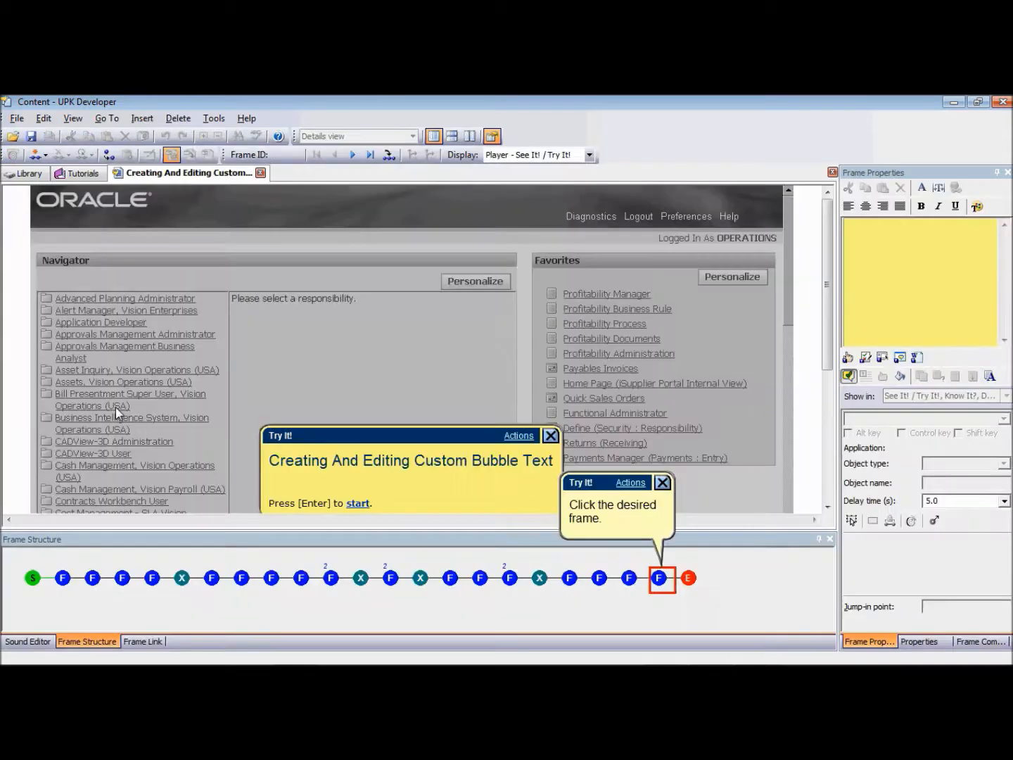
mouse_move(606, 618)
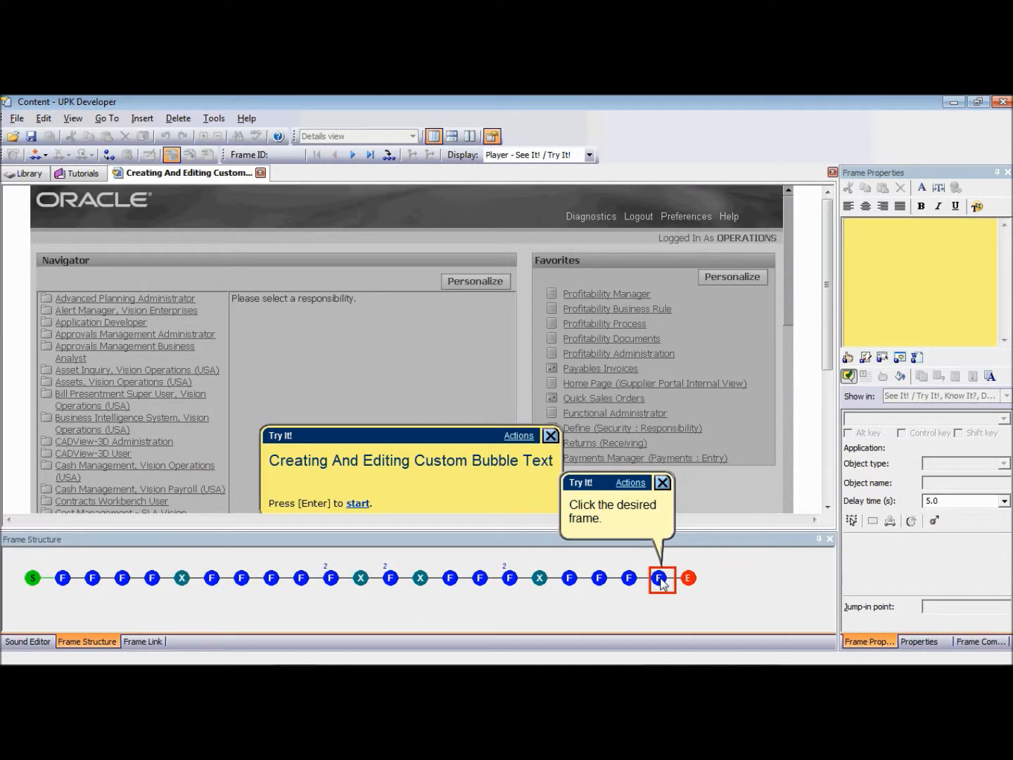
Select the last frame before End (Frame ID 21), where Save is clicked
click(662, 578)
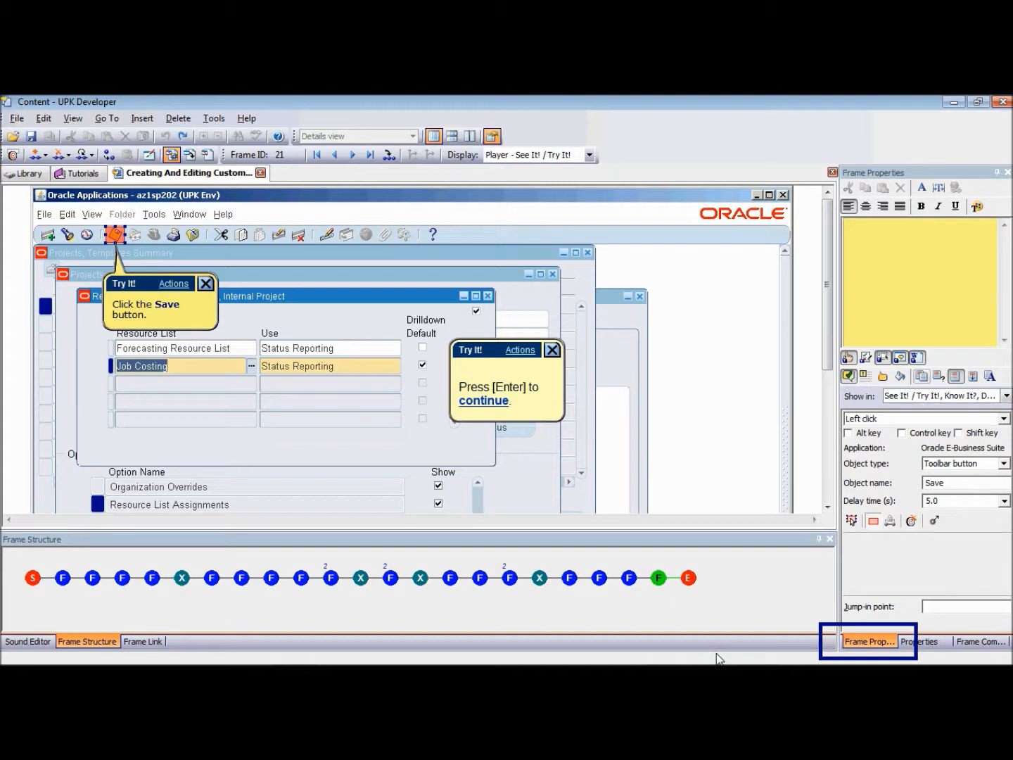
mouse_move(540, 607)
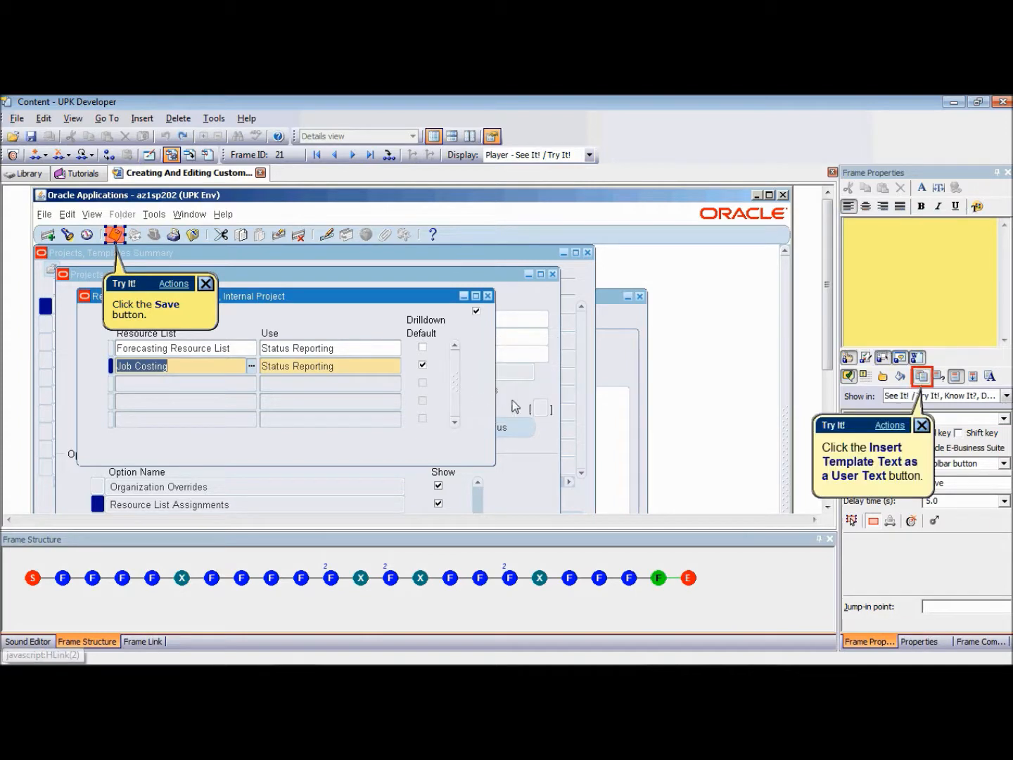
Insert template text as user text and prefix it with 'After confirming the information,'
click(920, 376)
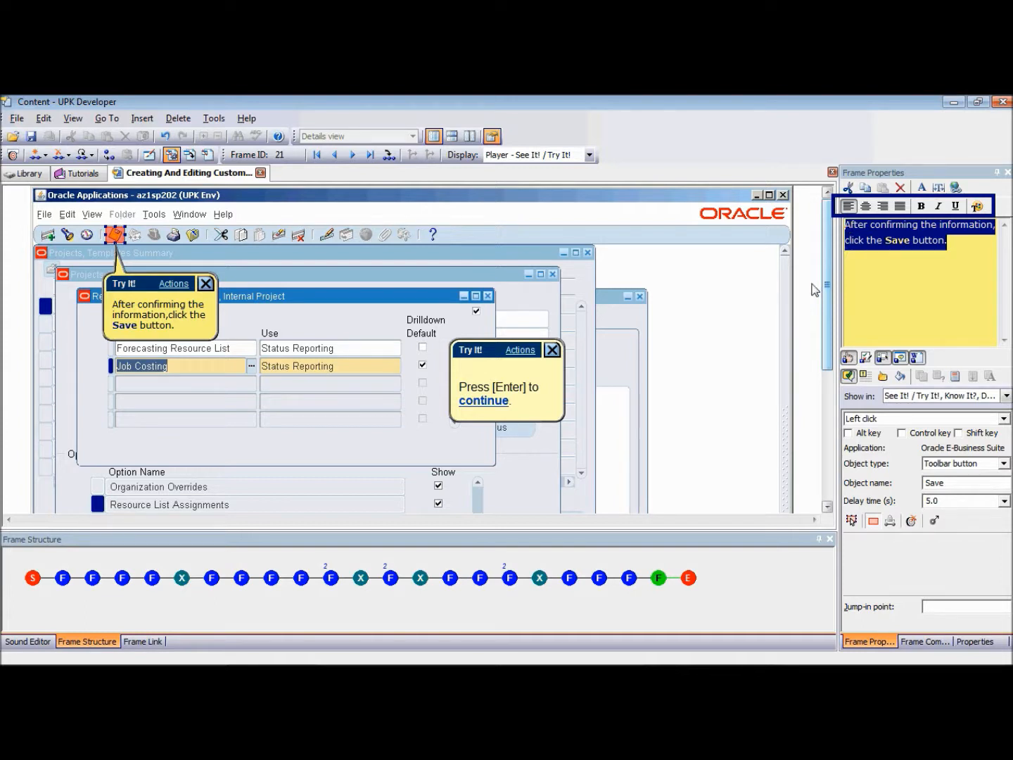
mouse_move(483, 405)
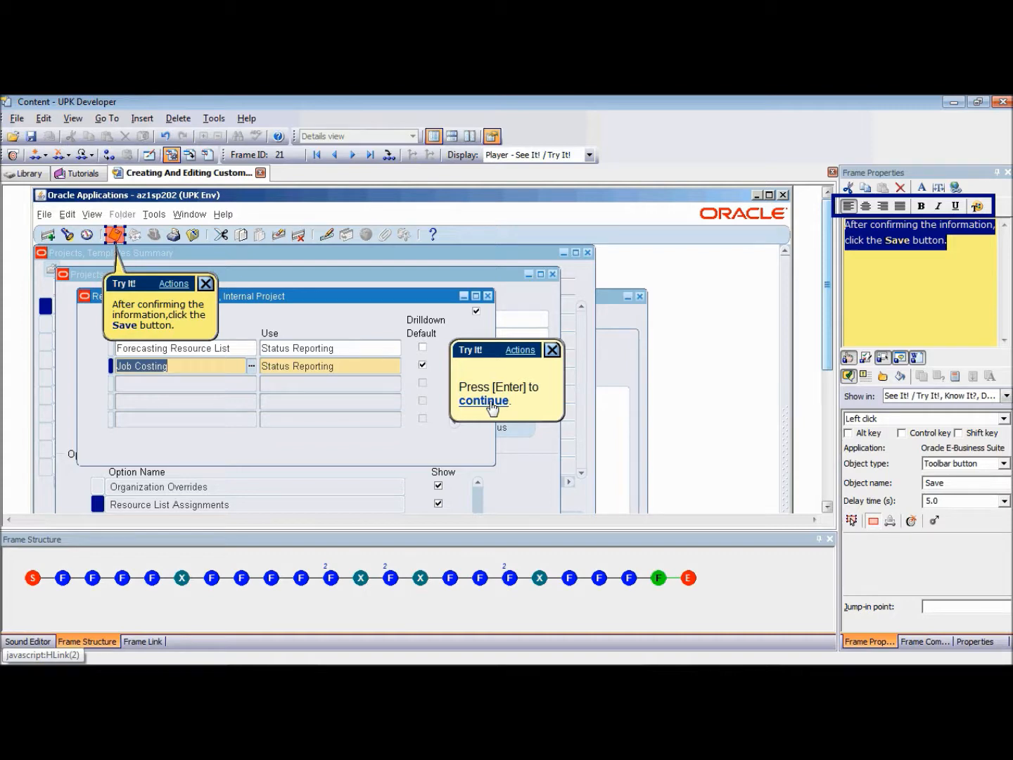
click(883, 376)
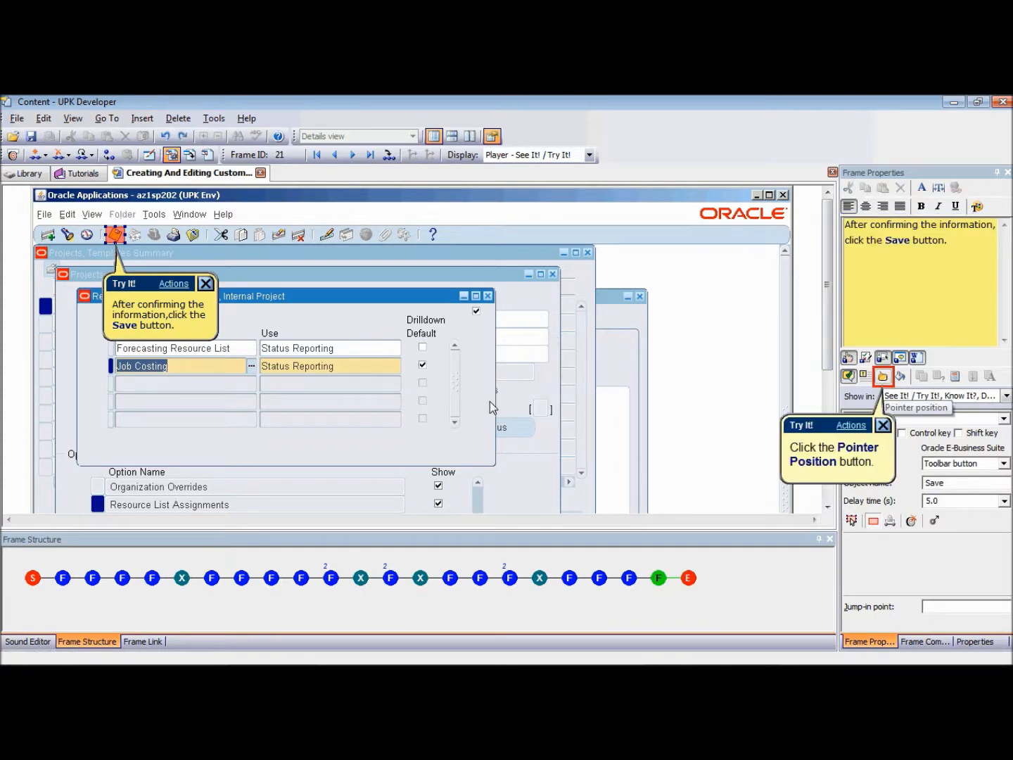
mouse_move(514, 412)
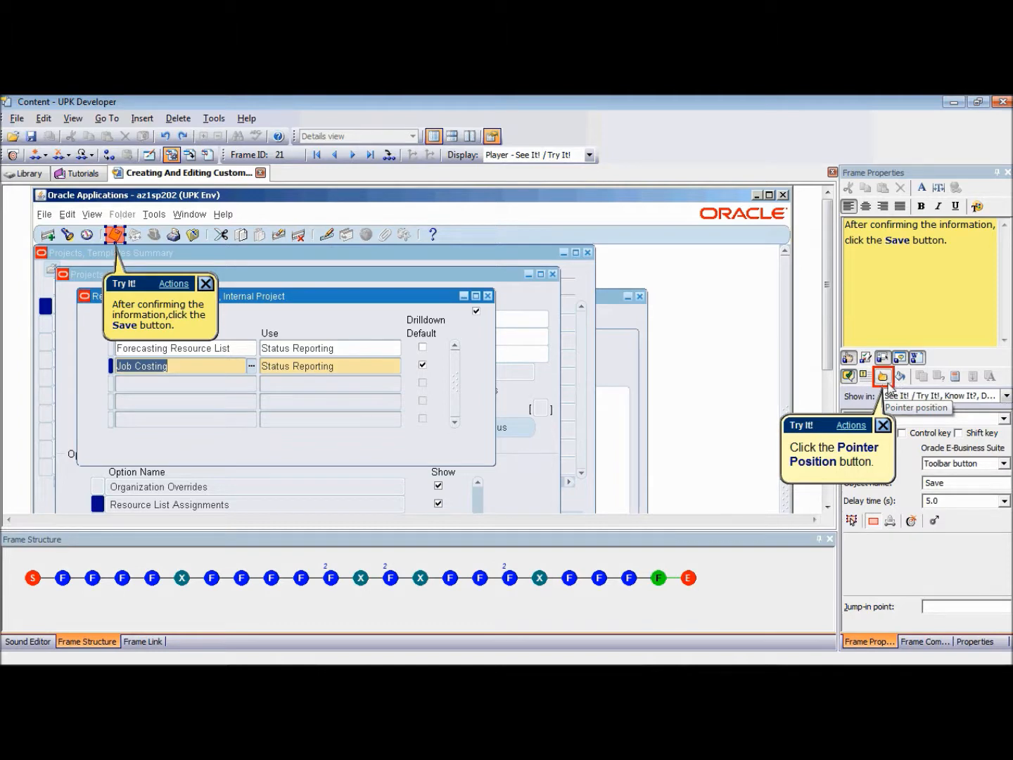
Choose a new pointer position for the Save frame's bubble
click(884, 376)
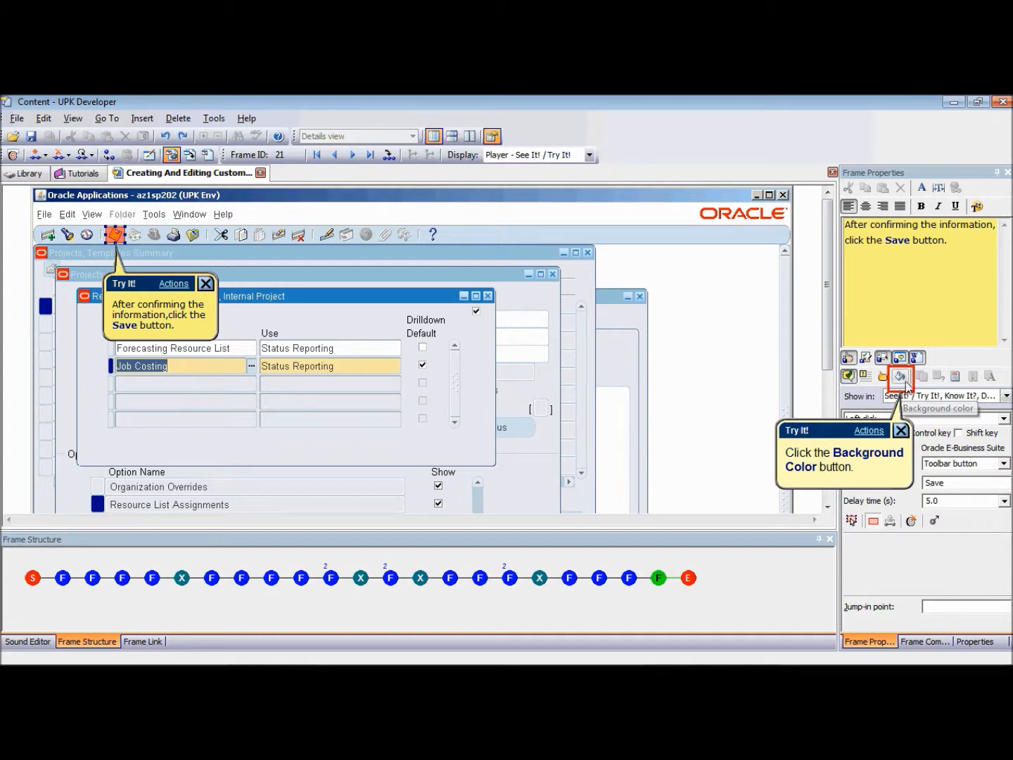
Set the bubble background colour to the light grey basic colour
click(901, 376)
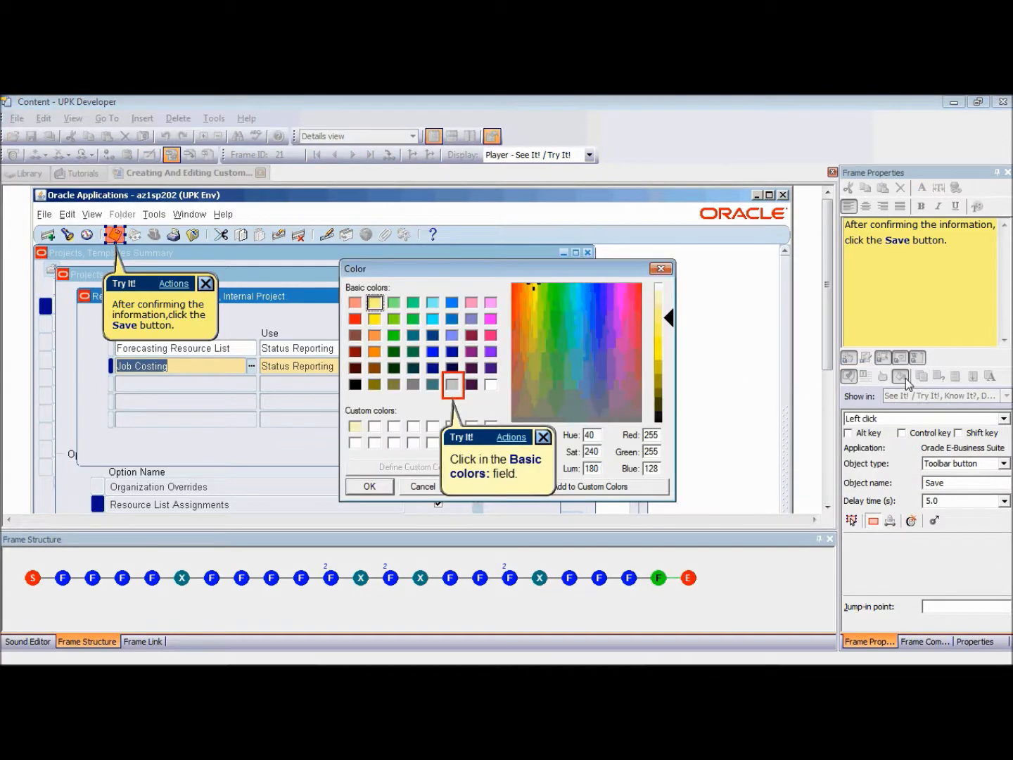
click(452, 385)
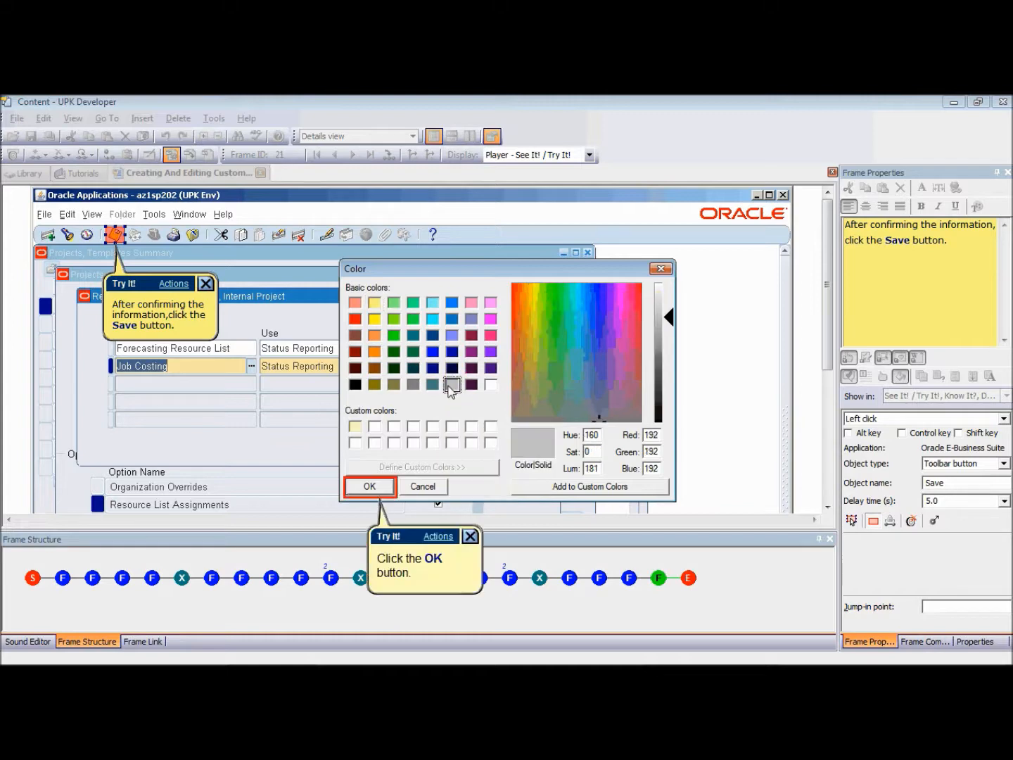
click(369, 487)
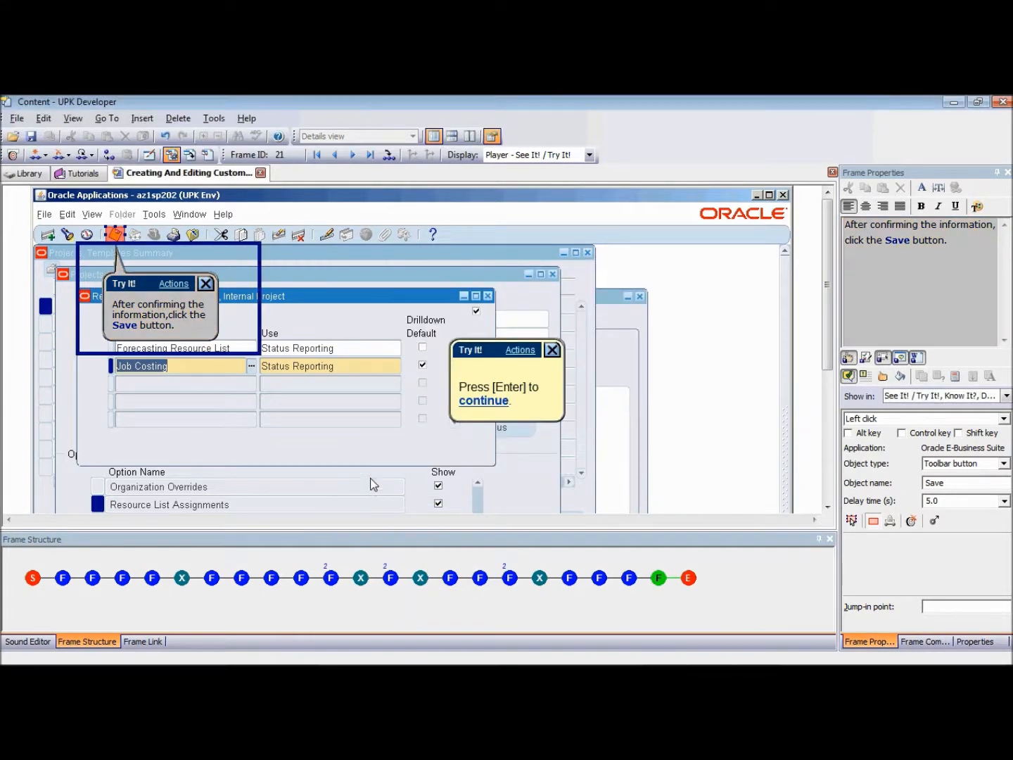